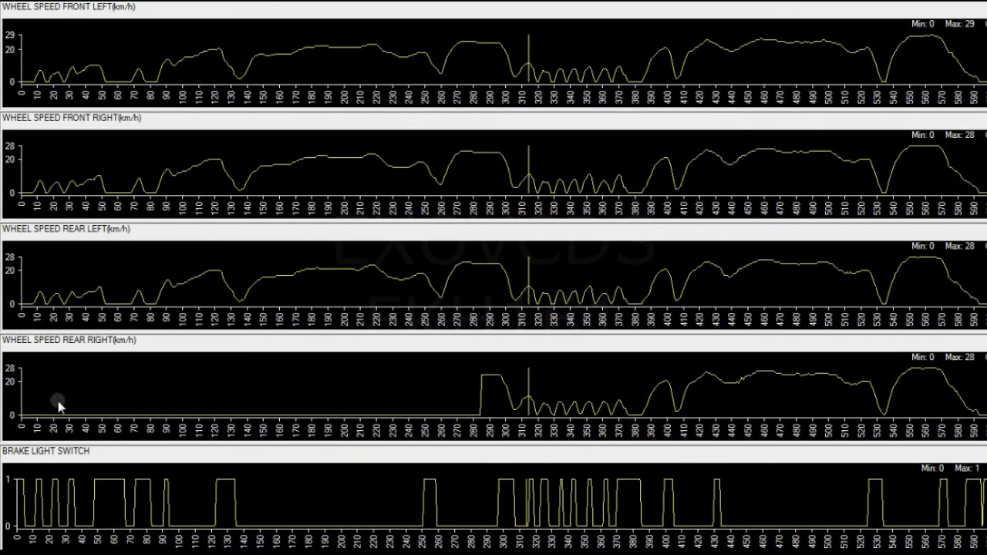
{"action": "mouse_move", "coordinate": [112, 402]}
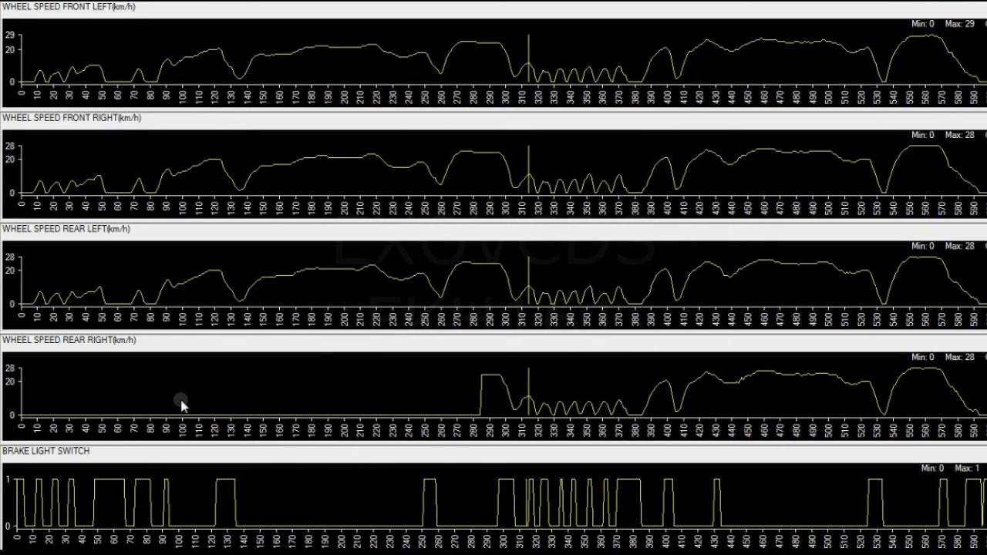
{"action": "mouse_move", "coordinate": [192, 407]}
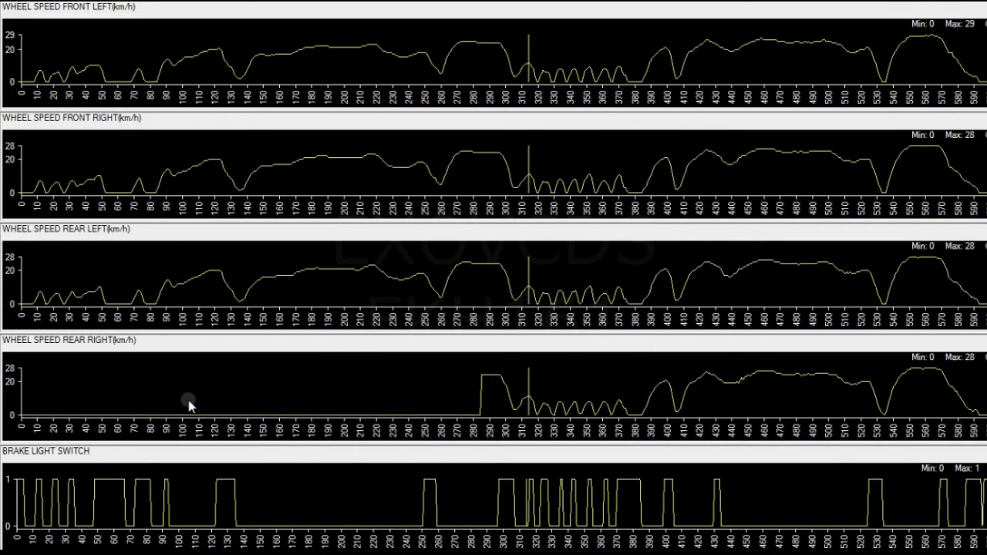
{"action": "mouse_move", "coordinate": [195, 401]}
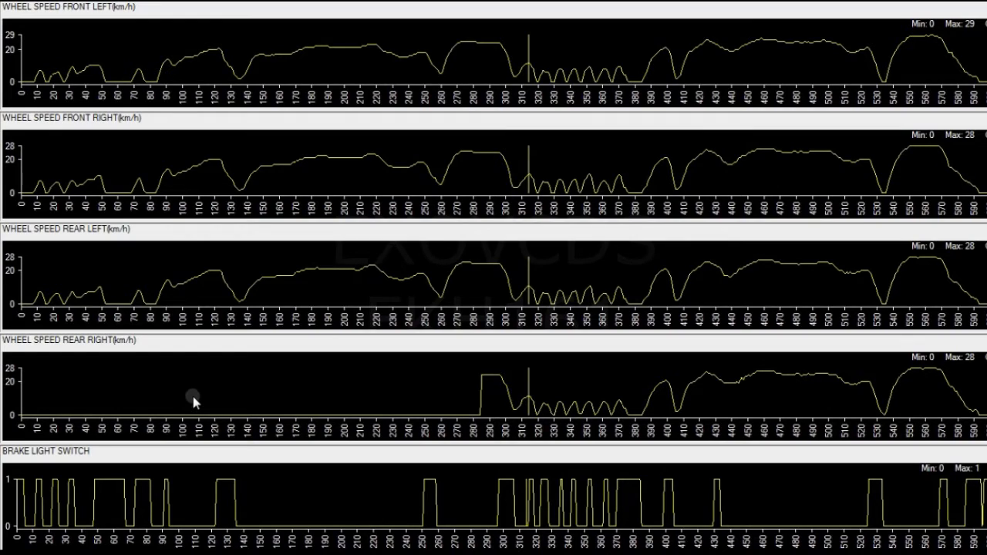
{"action": "mouse_move", "coordinate": [191, 396]}
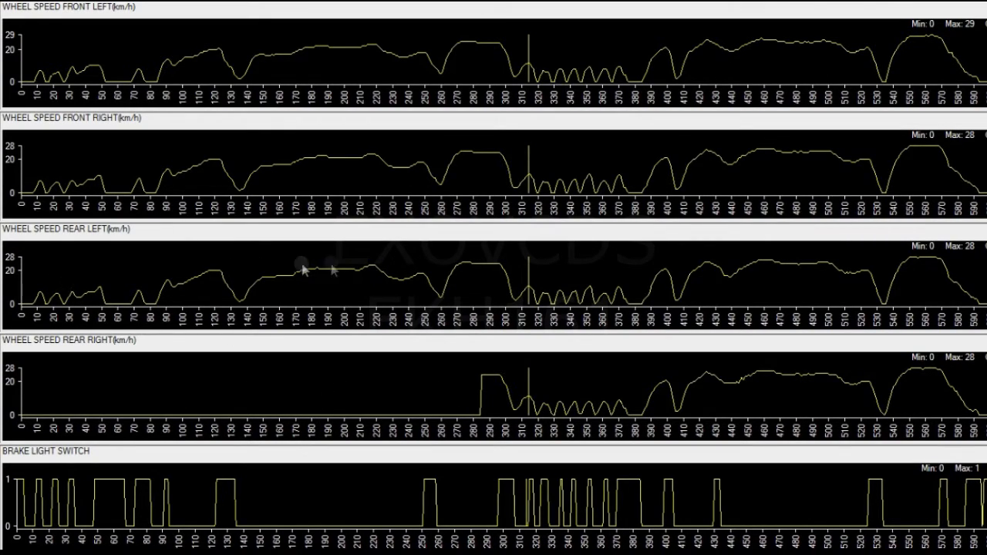
{"action": "mouse_move", "coordinate": [357, 179]}
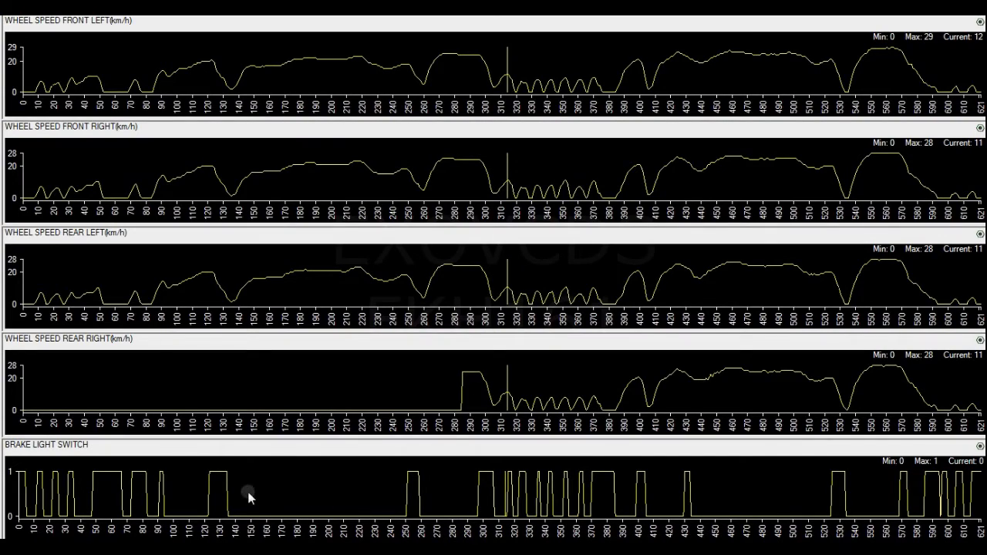
{"action": "mouse_move", "coordinate": [328, 272]}
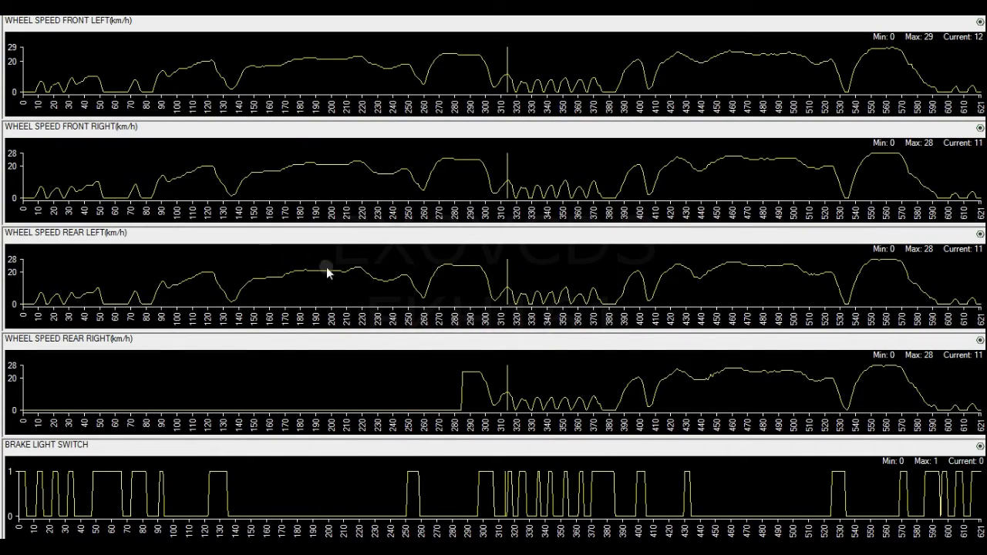
{"action": "mouse_move", "coordinate": [360, 276]}
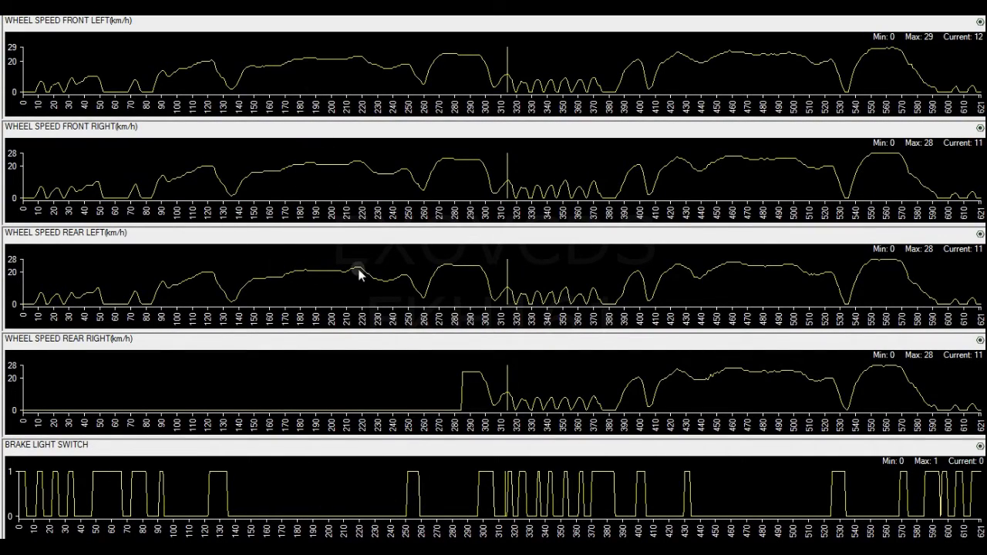
{"action": "mouse_move", "coordinate": [410, 406]}
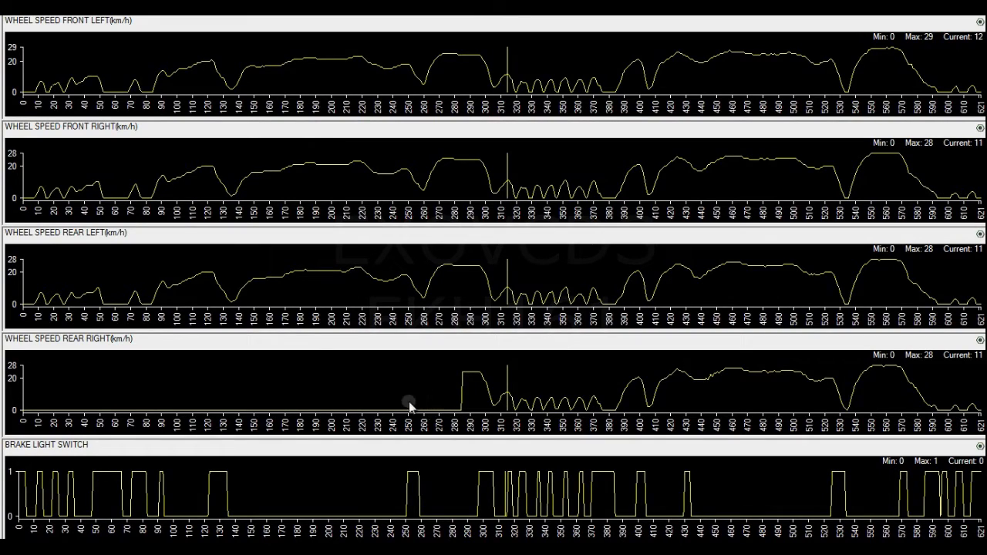
{"action": "mouse_move", "coordinate": [469, 392]}
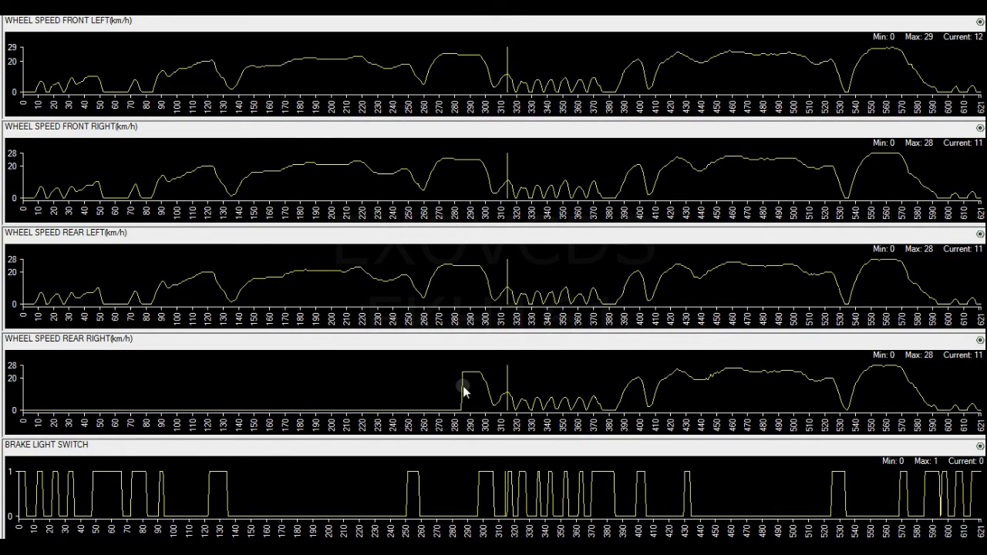
{"action": "mouse_move", "coordinate": [438, 394]}
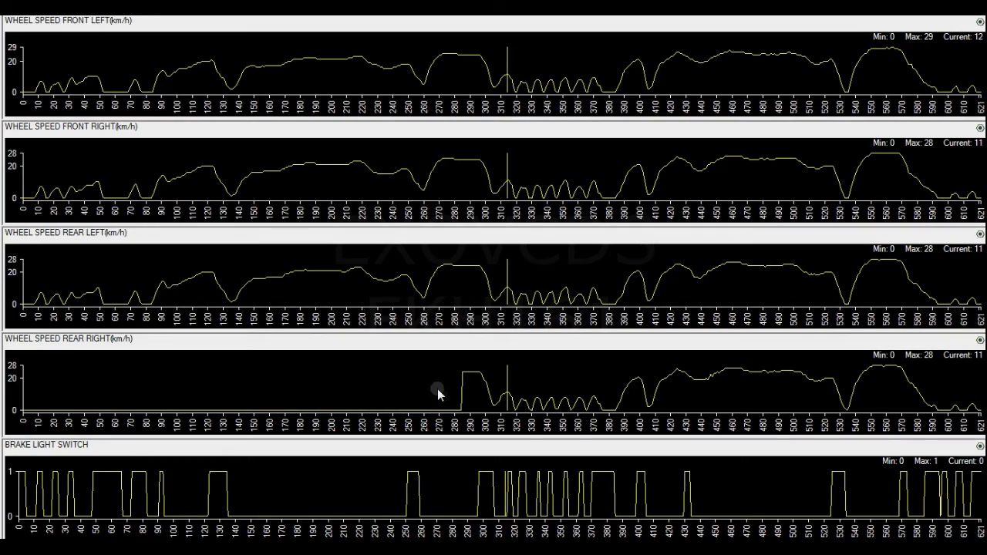
{"action": "mouse_move", "coordinate": [43, 276]}
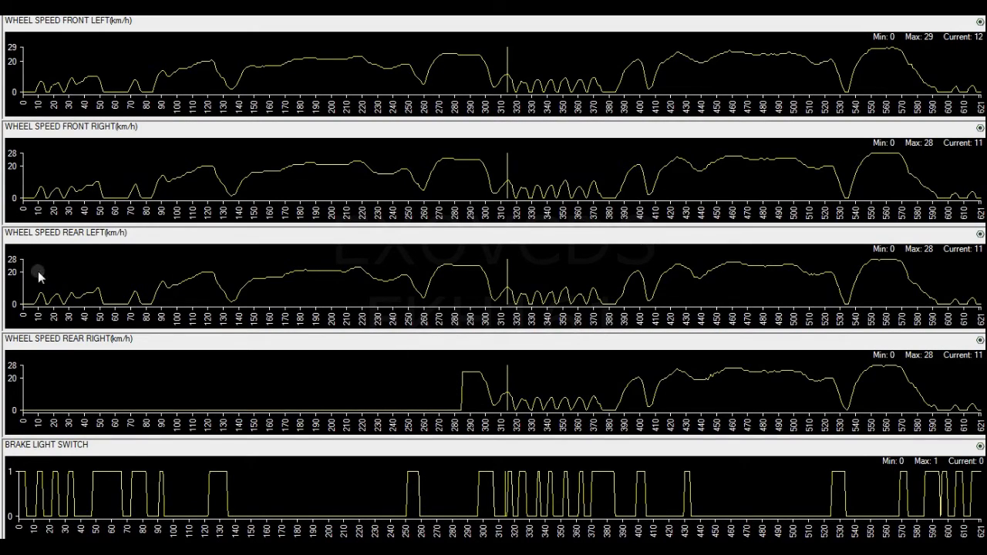
{"action": "mouse_move", "coordinate": [27, 298]}
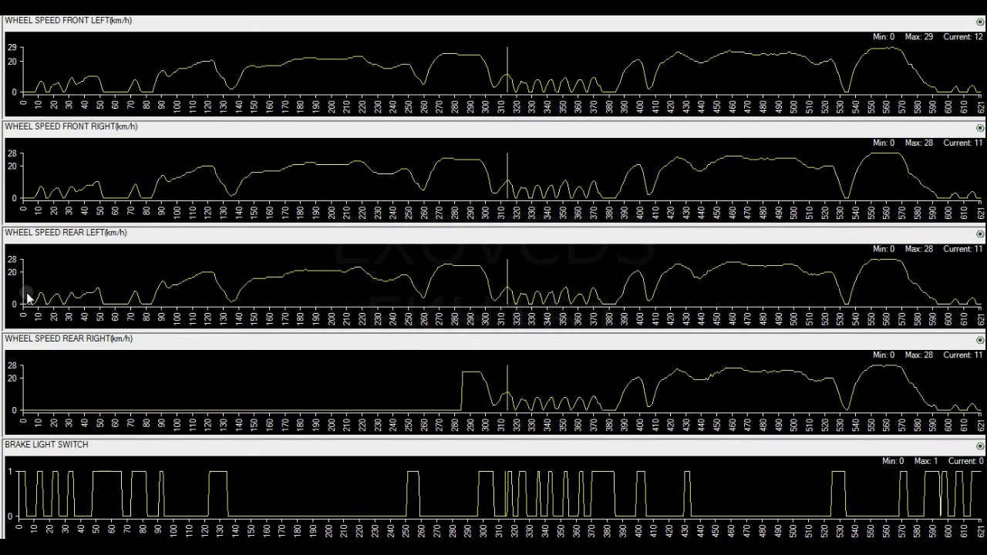
{"action": "mouse_move", "coordinate": [169, 270]}
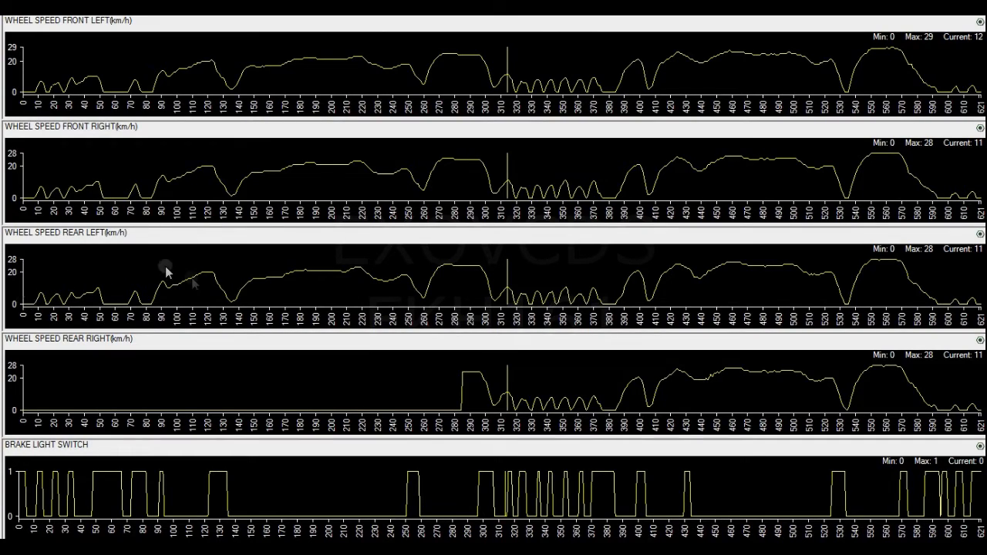
{"action": "mouse_move", "coordinate": [394, 295]}
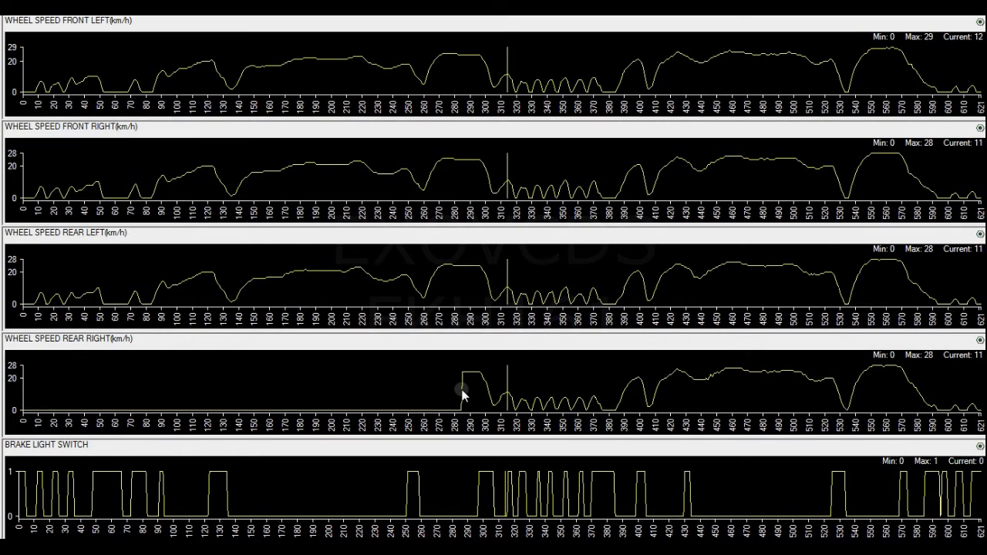
{"action": "mouse_move", "coordinate": [156, 397]}
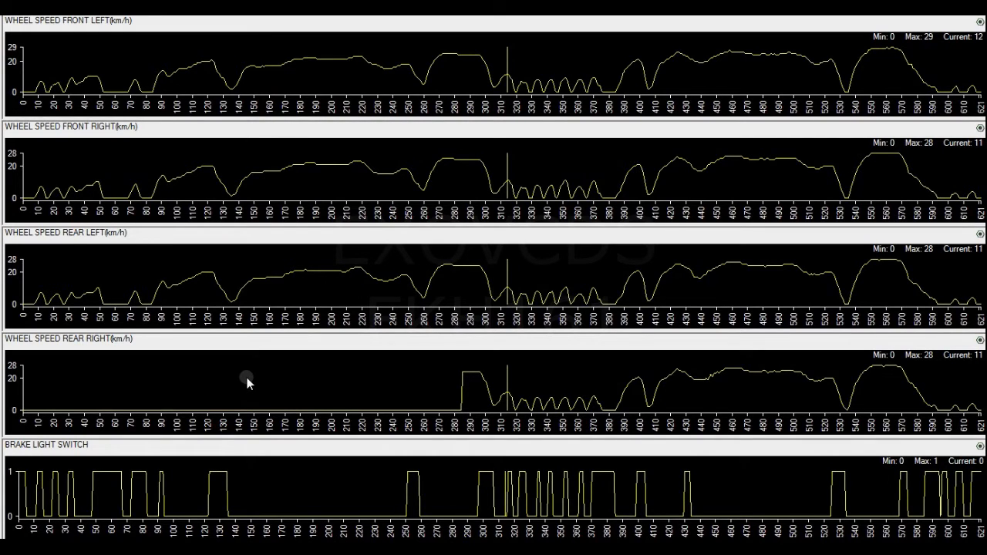
{"action": "mouse_move", "coordinate": [348, 390]}
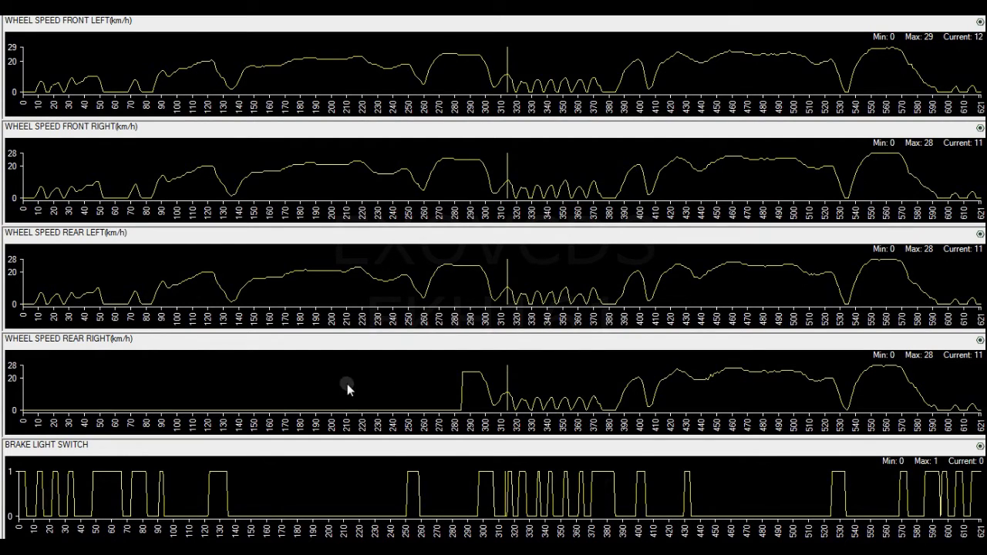
{"action": "mouse_move", "coordinate": [378, 276]}
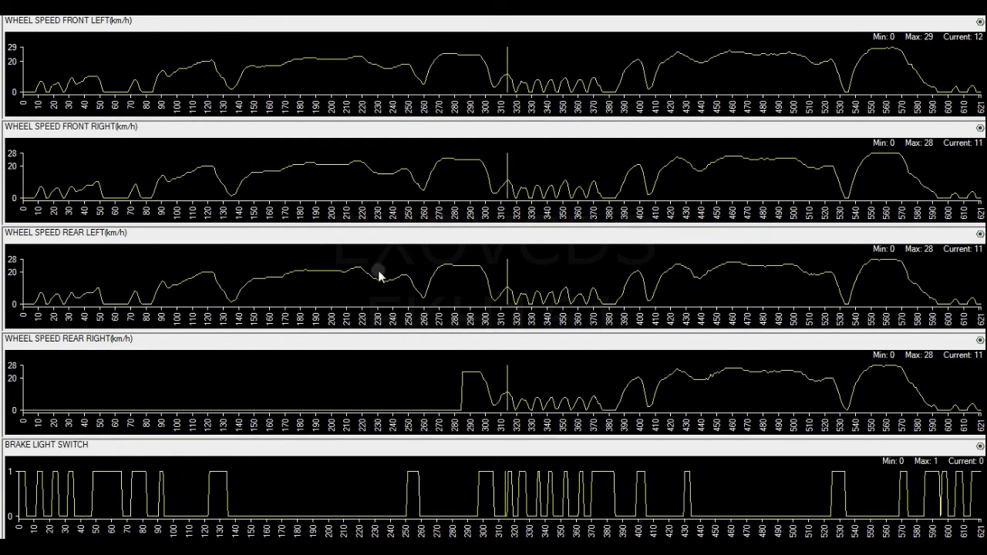
{"action": "mouse_move", "coordinate": [315, 284]}
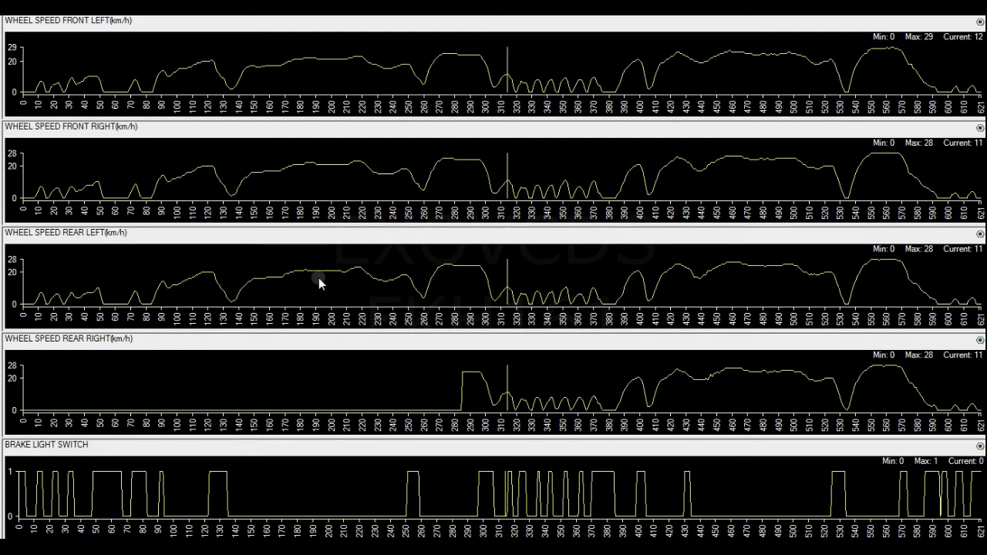
{"action": "mouse_move", "coordinate": [343, 301]}
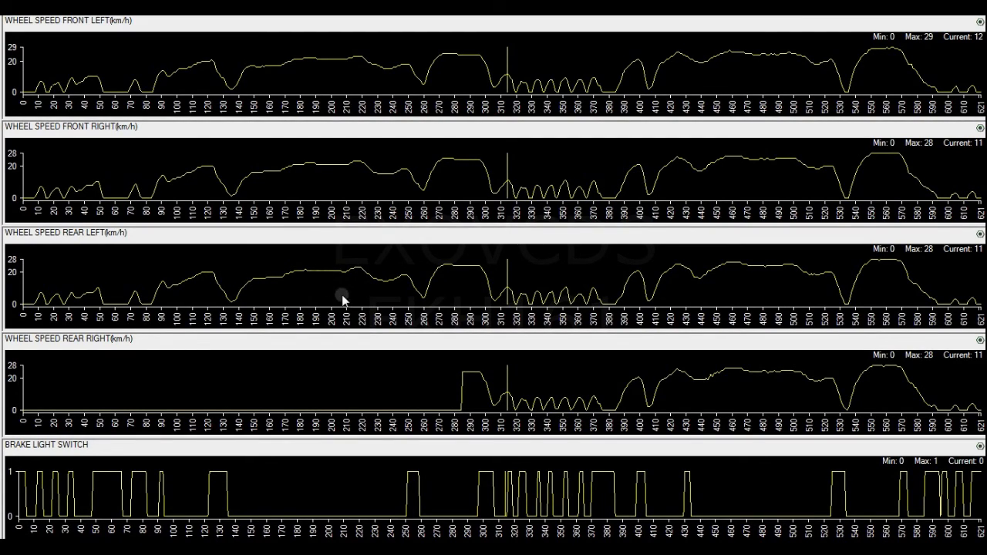
{"action": "mouse_move", "coordinate": [355, 306]}
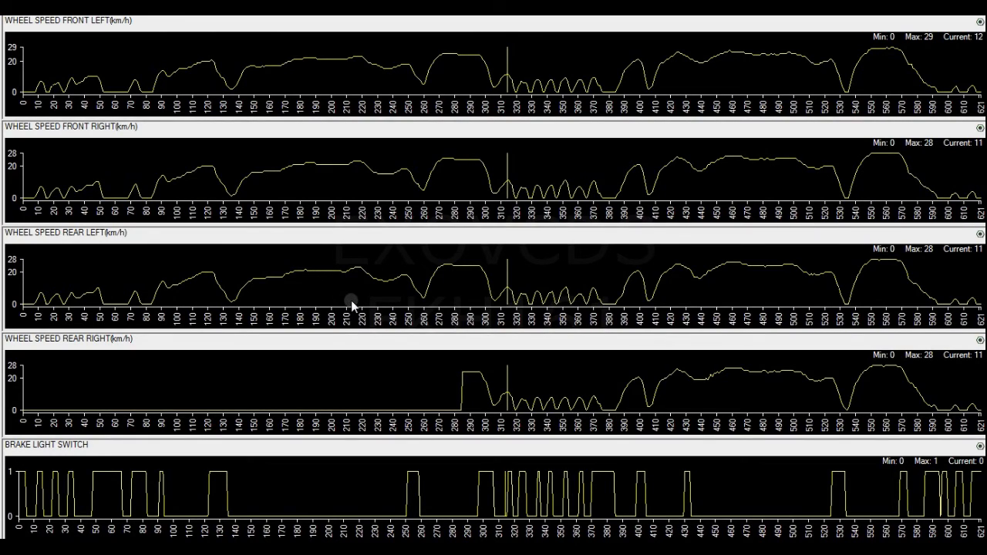
{"action": "mouse_move", "coordinate": [83, 402]}
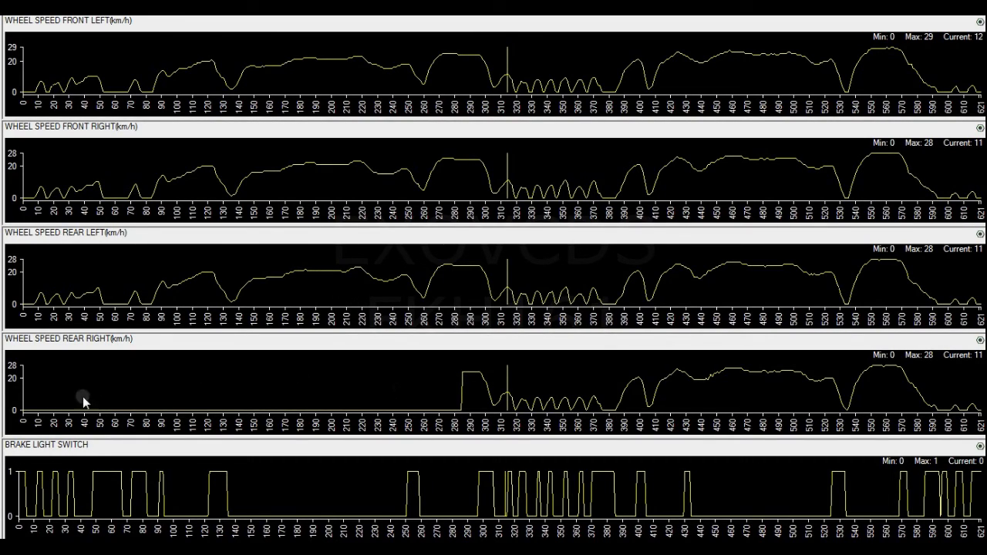
{"action": "mouse_move", "coordinate": [191, 382]}
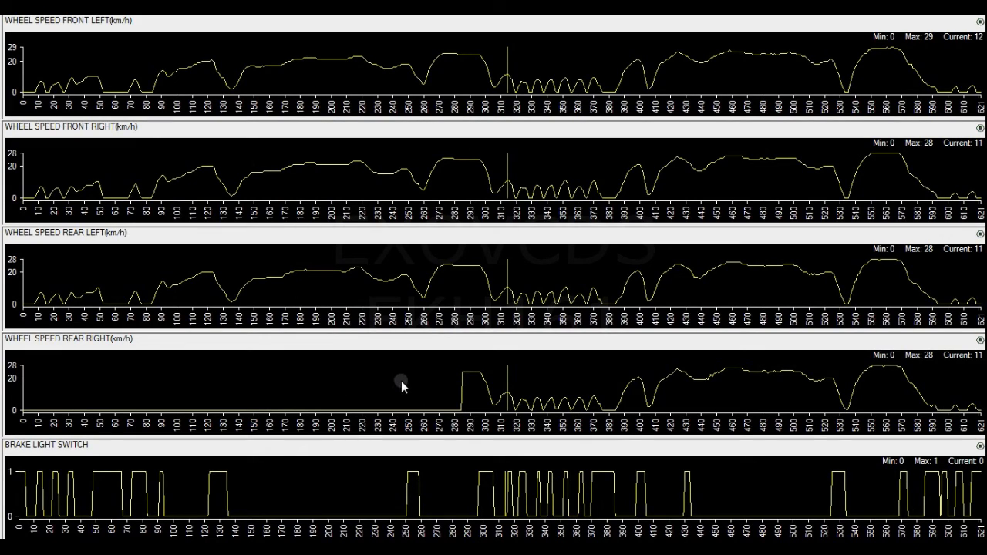
{"action": "mouse_move", "coordinate": [312, 389]}
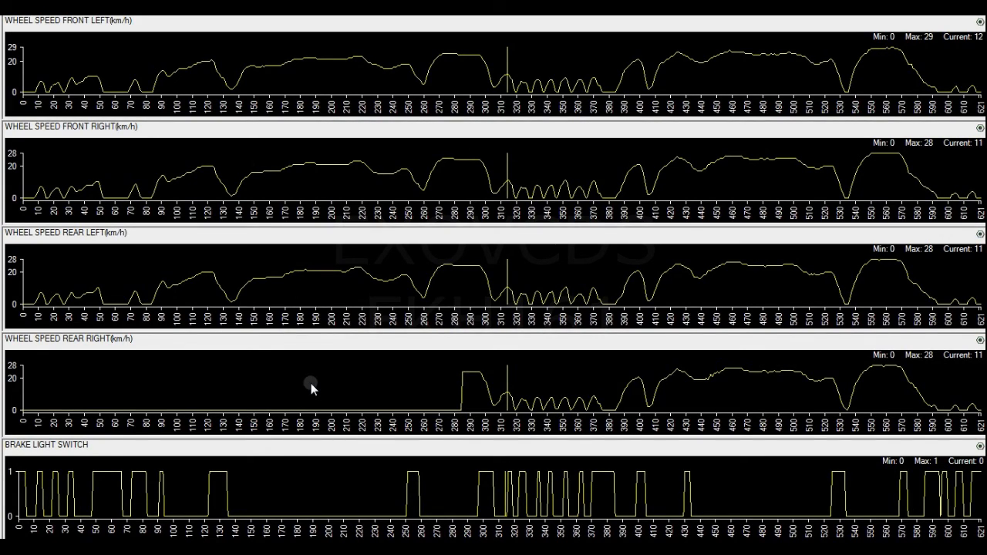